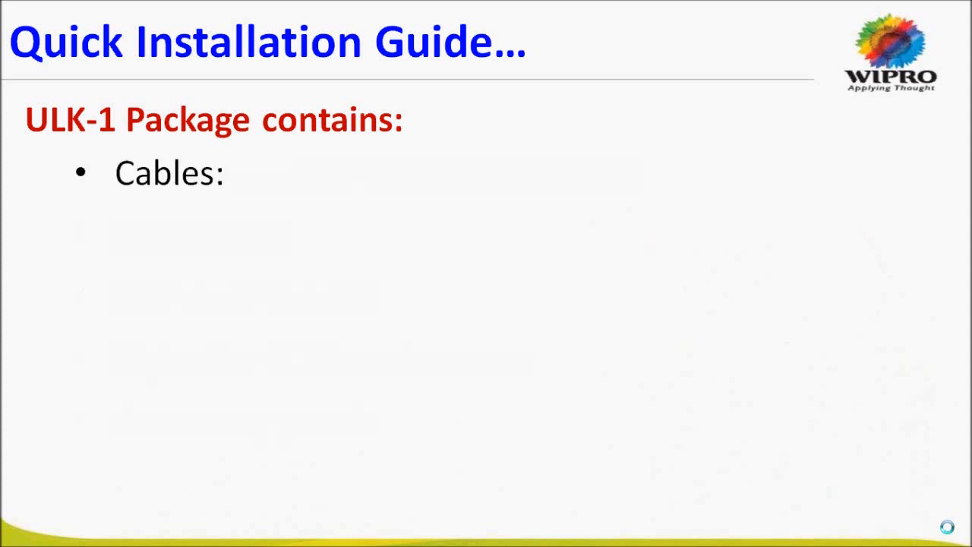
Step: Advance the slideshow past the ULK-1 package contents slide to Step 2
key("Right")
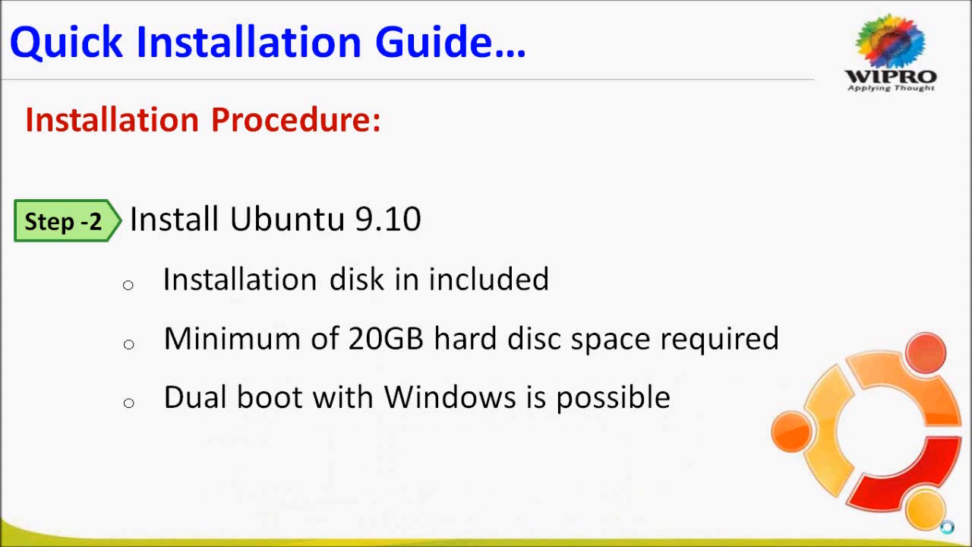
Step: Advance to the Step 3 slide, Install ULK Software from DVD, and reveal its terminal commands
key("Right")
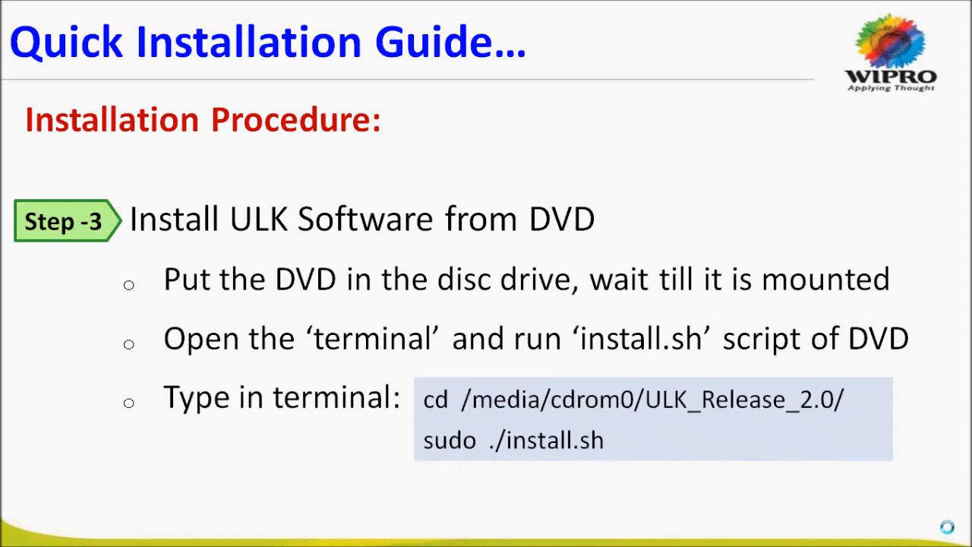
key("Right")
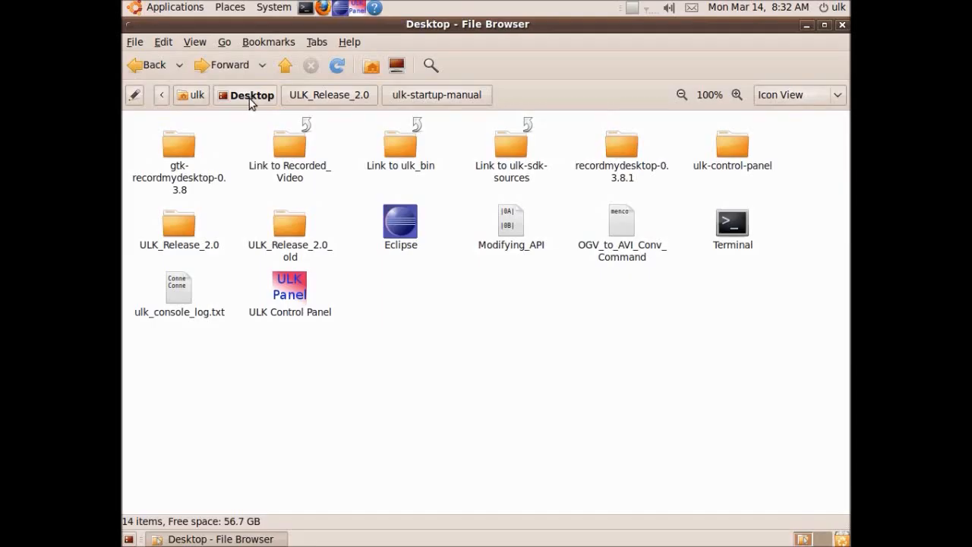
mouse_move(241, 109)
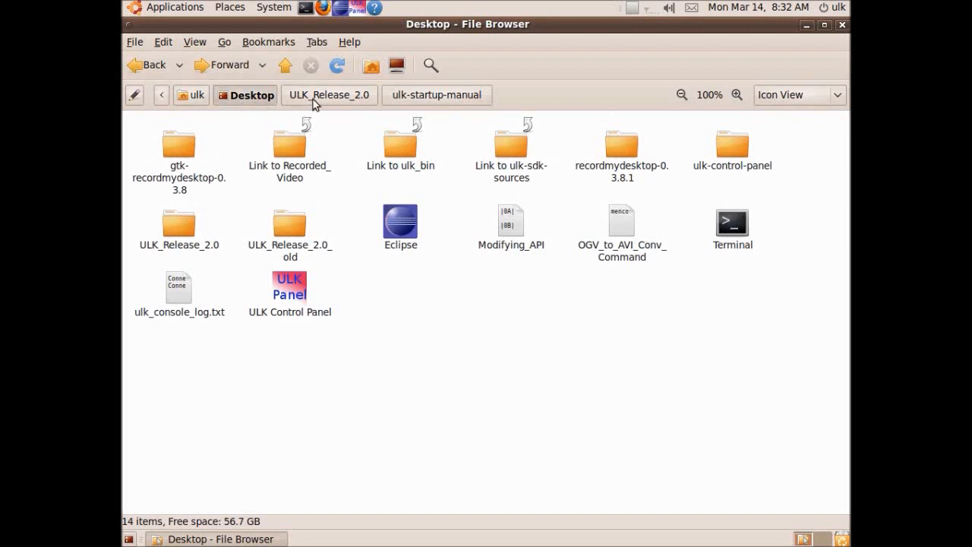
mouse_move(340, 103)
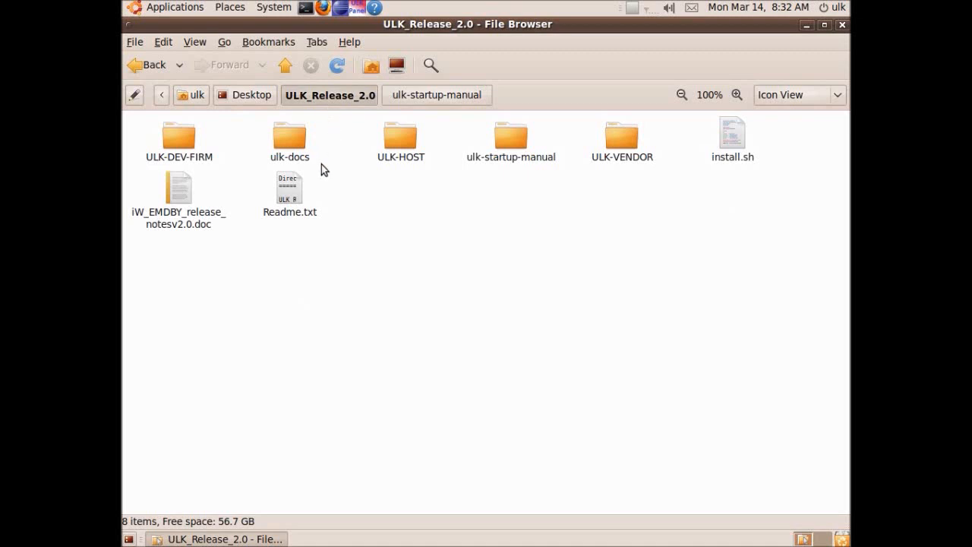
mouse_move(233, 161)
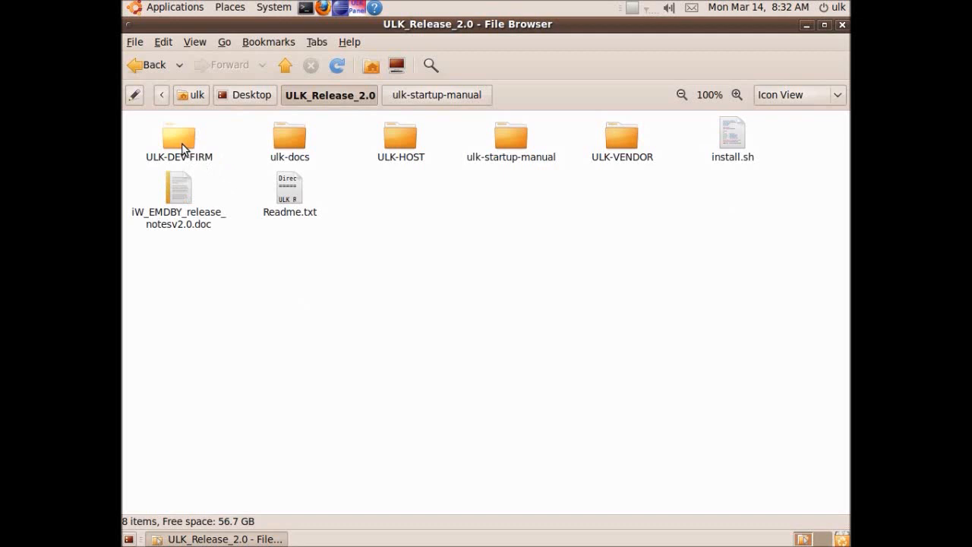
Step: Select the ULK-DEV-FIRM folder inside ULK_Release_2.0
left_click(179, 137)
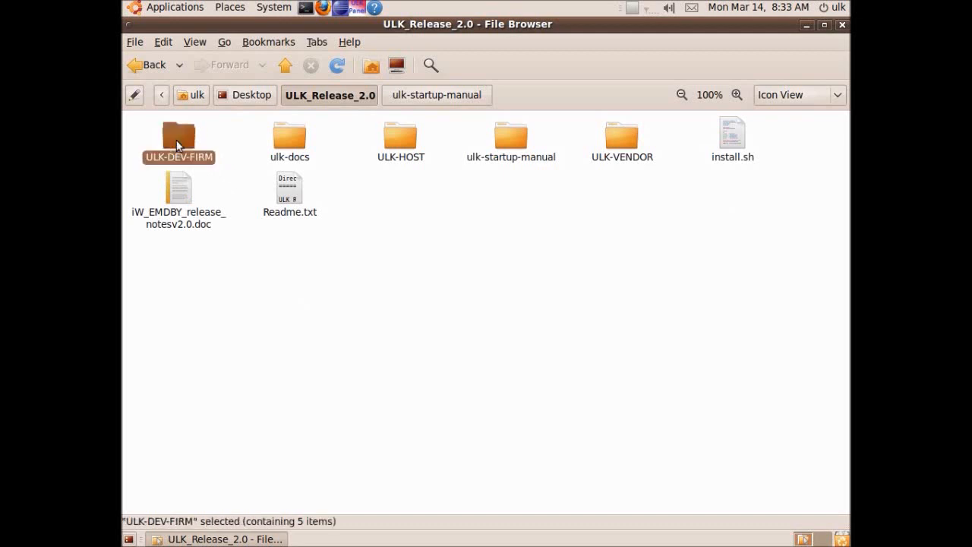
double_click(180, 137)
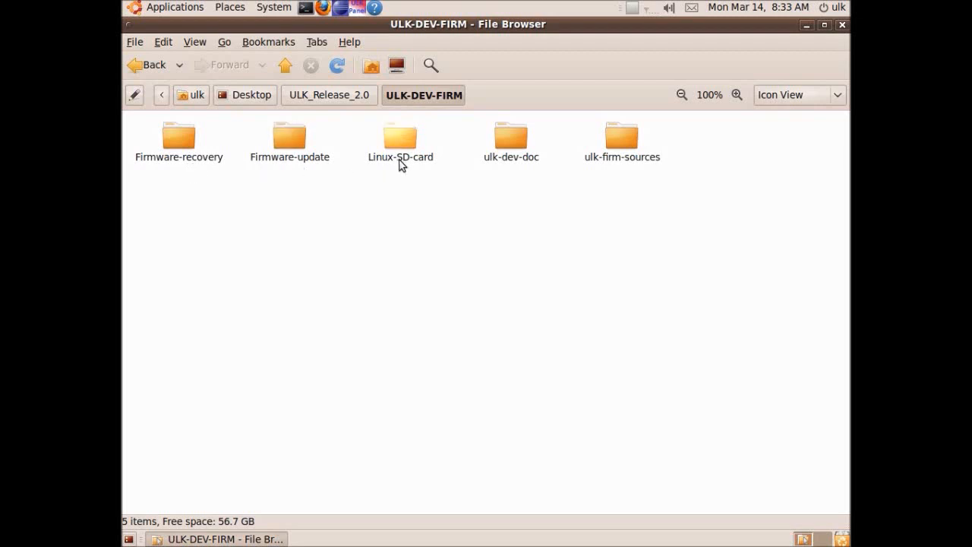
mouse_move(404, 167)
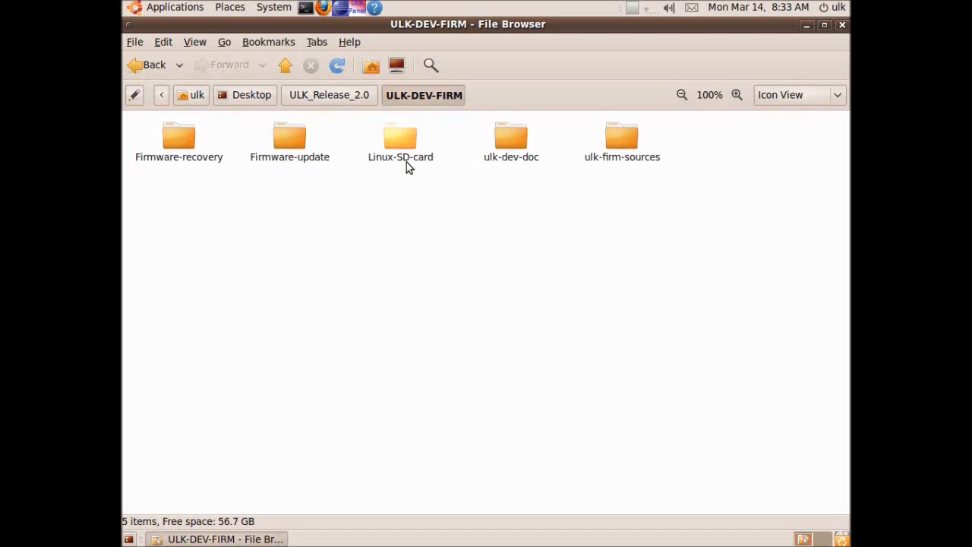
mouse_move(507, 174)
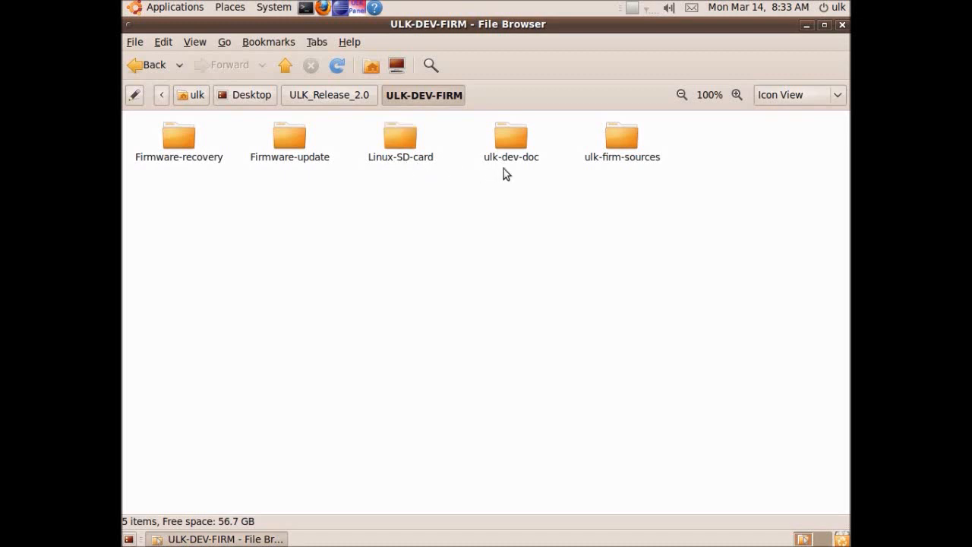
mouse_move(519, 169)
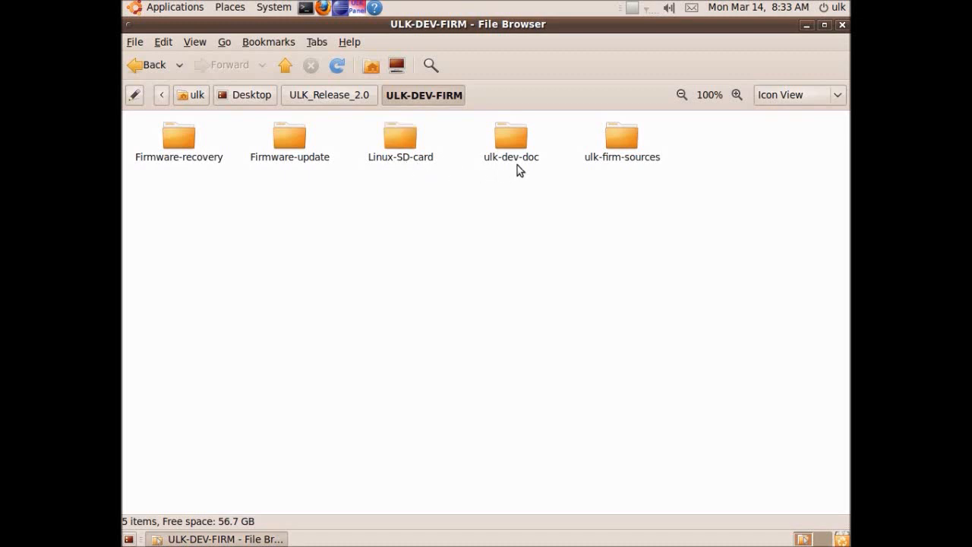
mouse_move(327, 101)
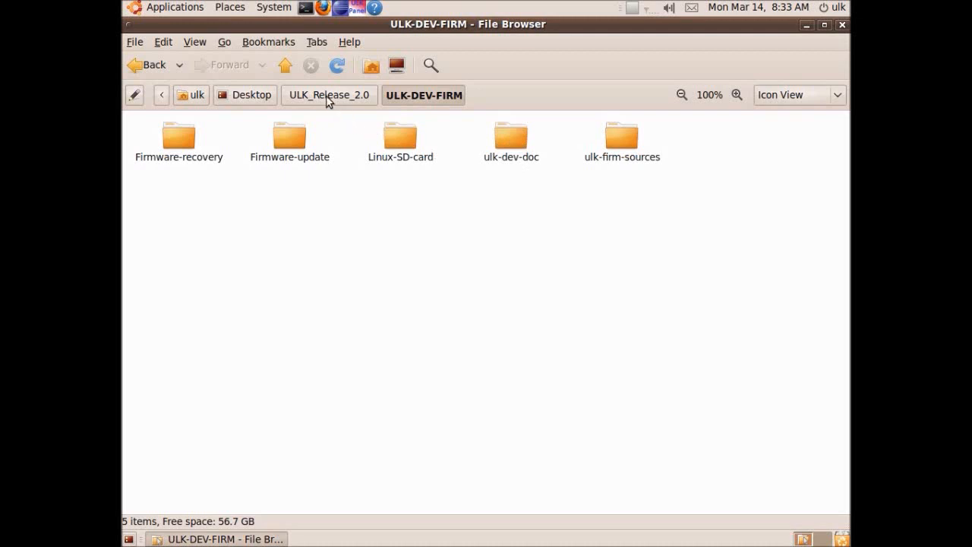
left_click(328, 94)
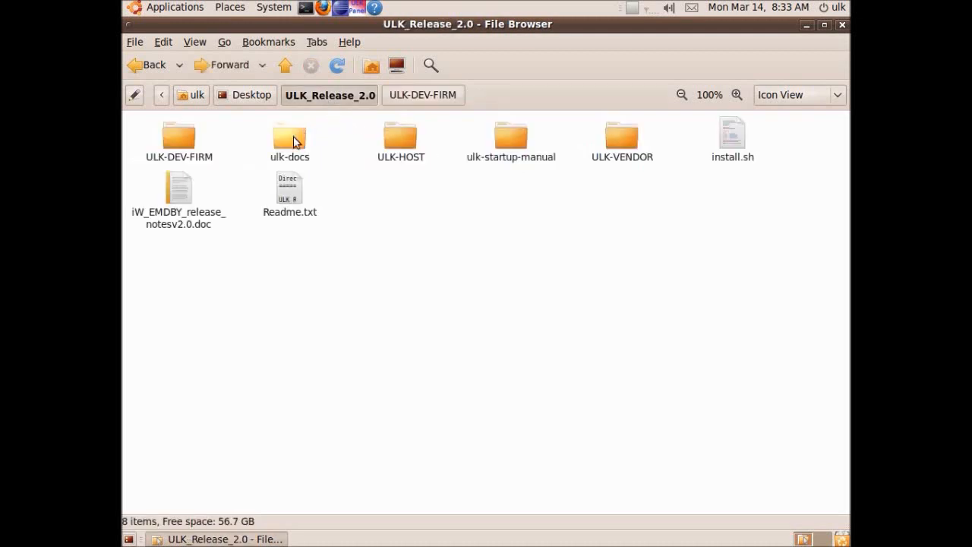
double_click(288, 136)
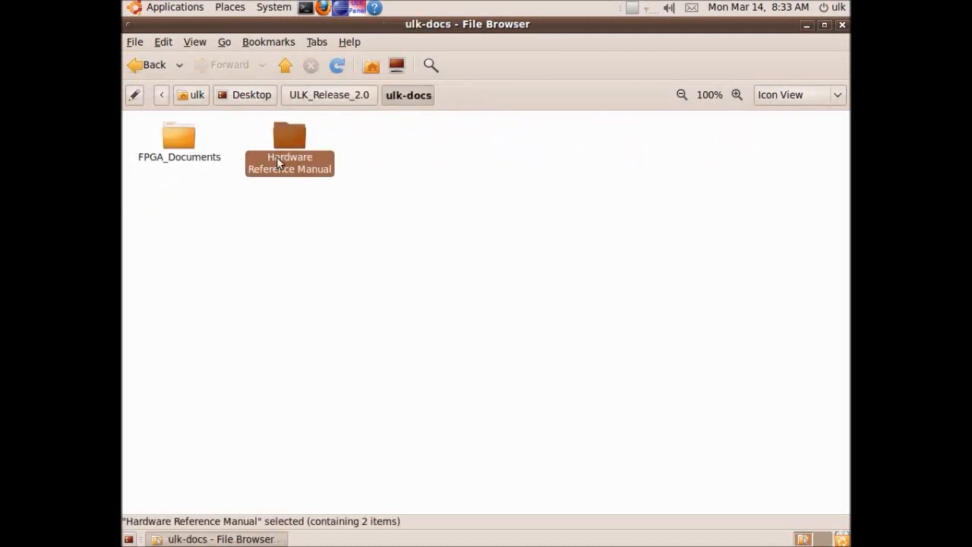
left_click(212, 191)
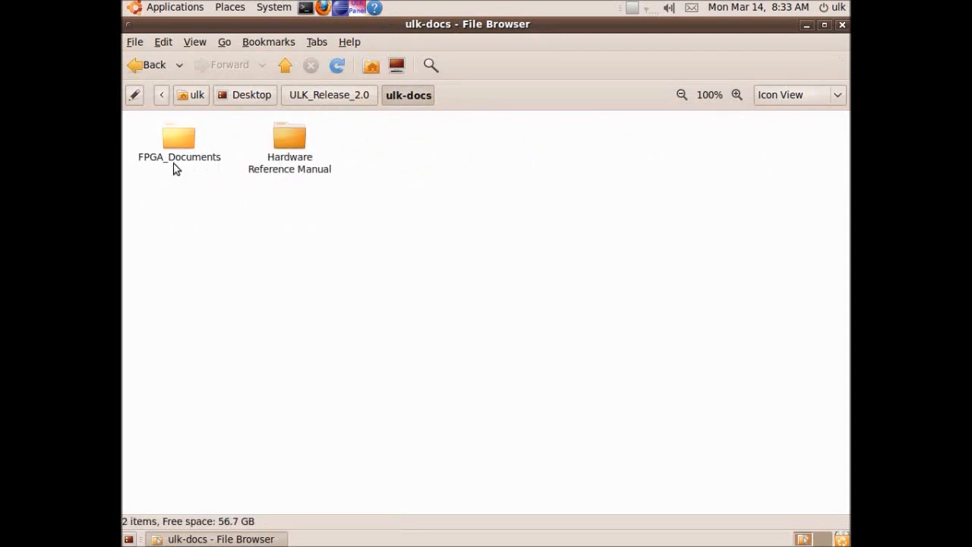
mouse_move(255, 168)
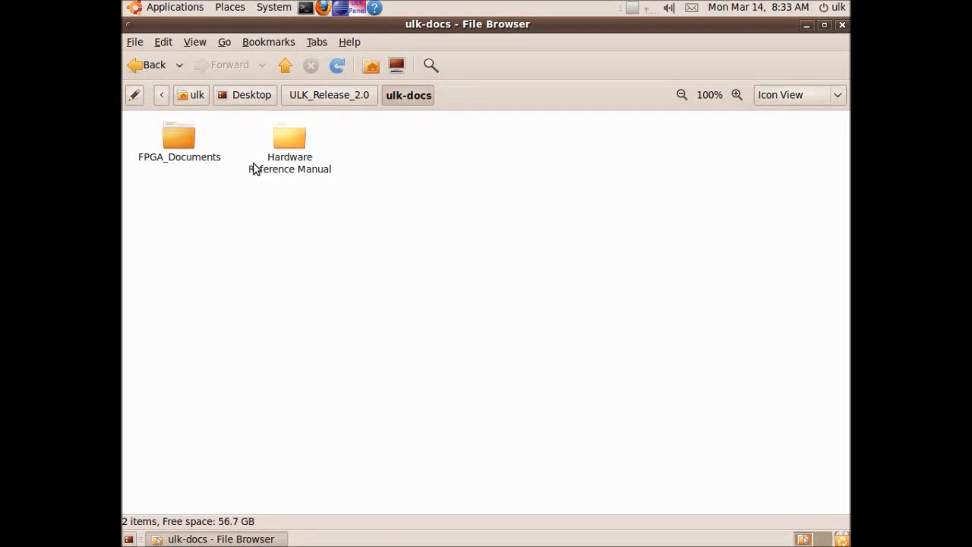
mouse_move(310, 181)
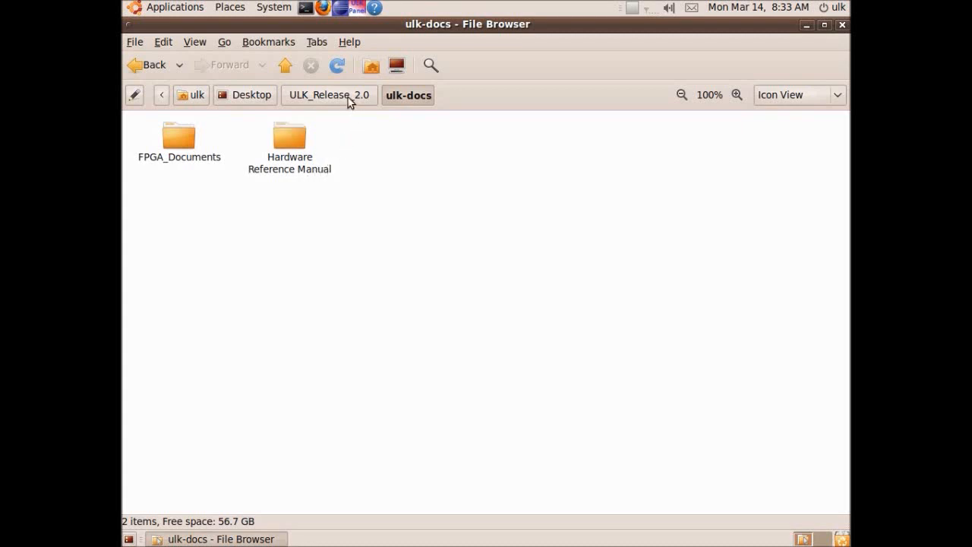
left_click(328, 94)
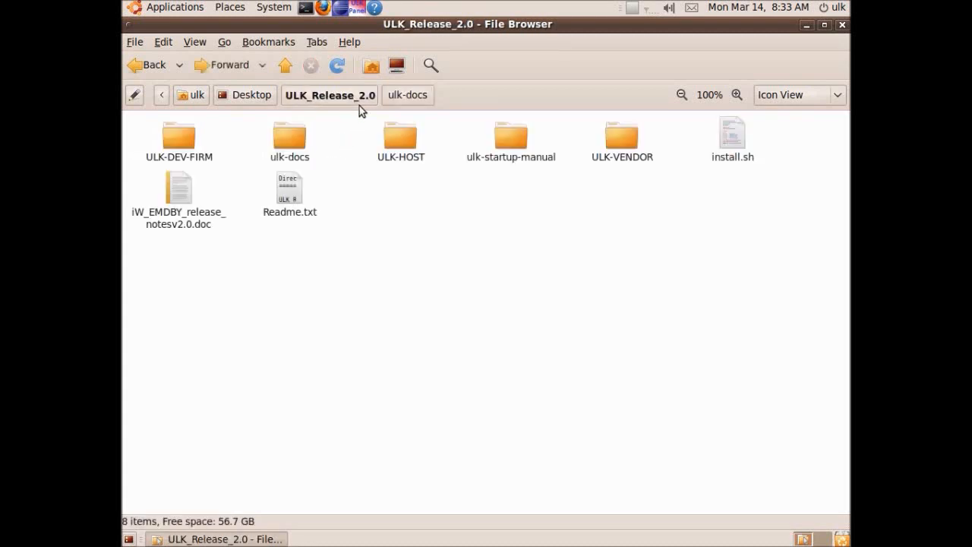
Step: Browse into ULK-HOST, look inside ulk-sdk-install, and return to ULK-HOST
double_click(400, 134)
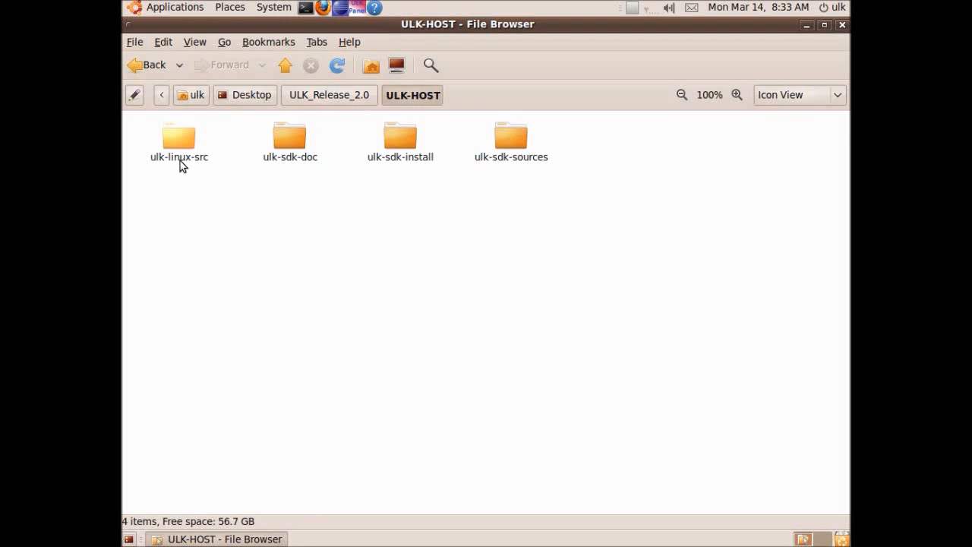
mouse_move(416, 173)
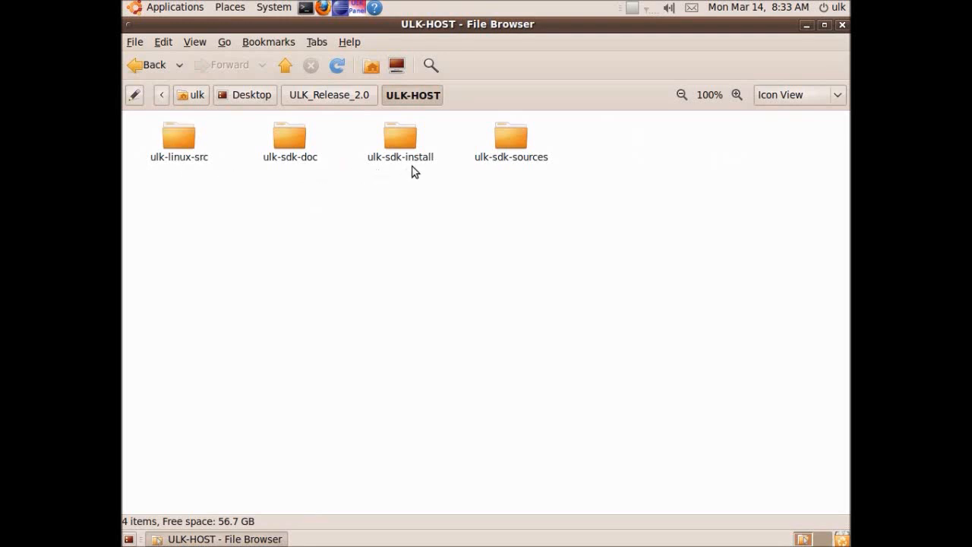
left_click(401, 139)
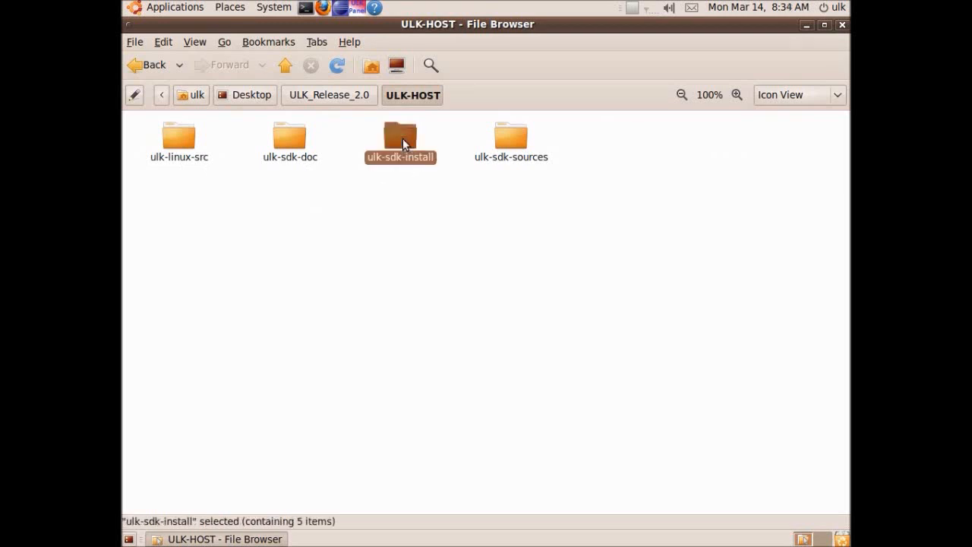
double_click(401, 140)
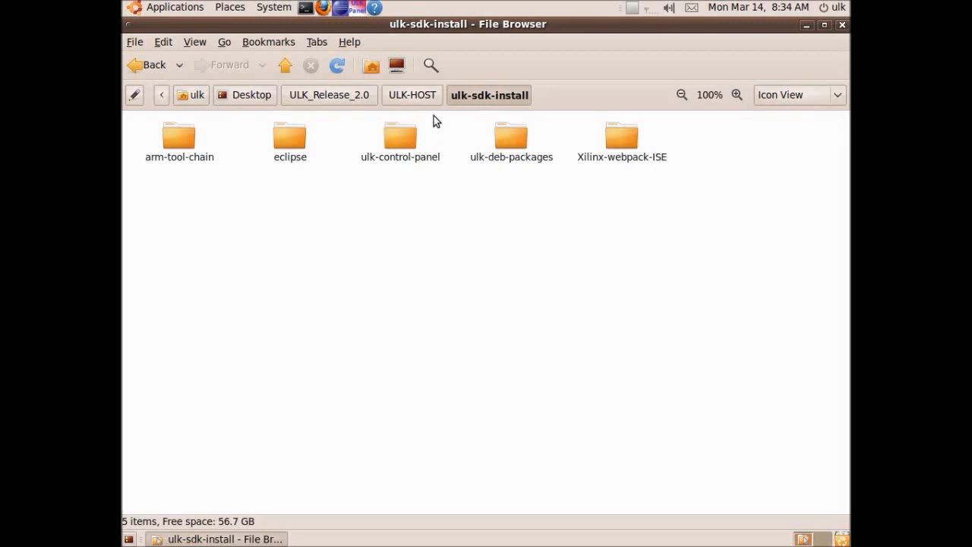
left_click(412, 94)
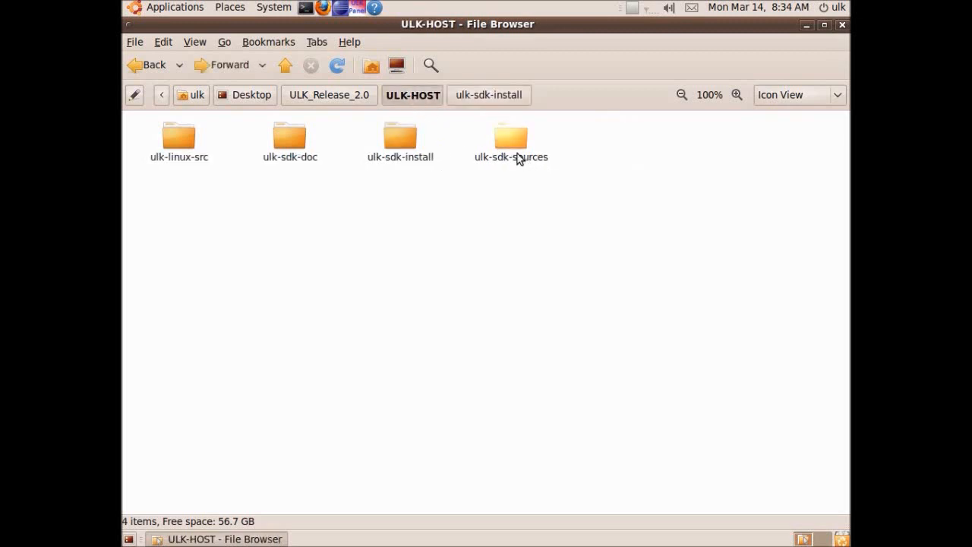
Step: Navigate into ulk-sdk-sources and then ulk-low-level-lib toward the ulk_led folder
double_click(510, 140)
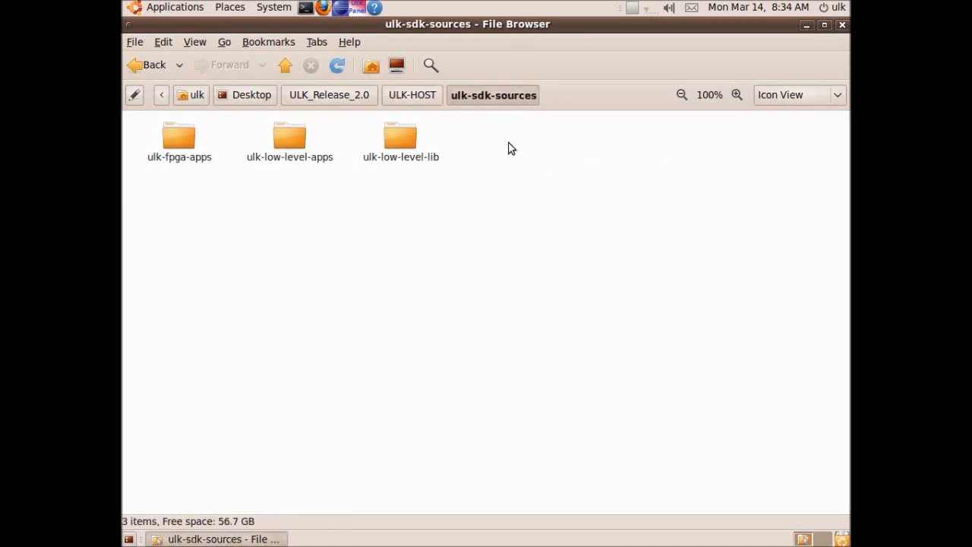
mouse_move(401, 140)
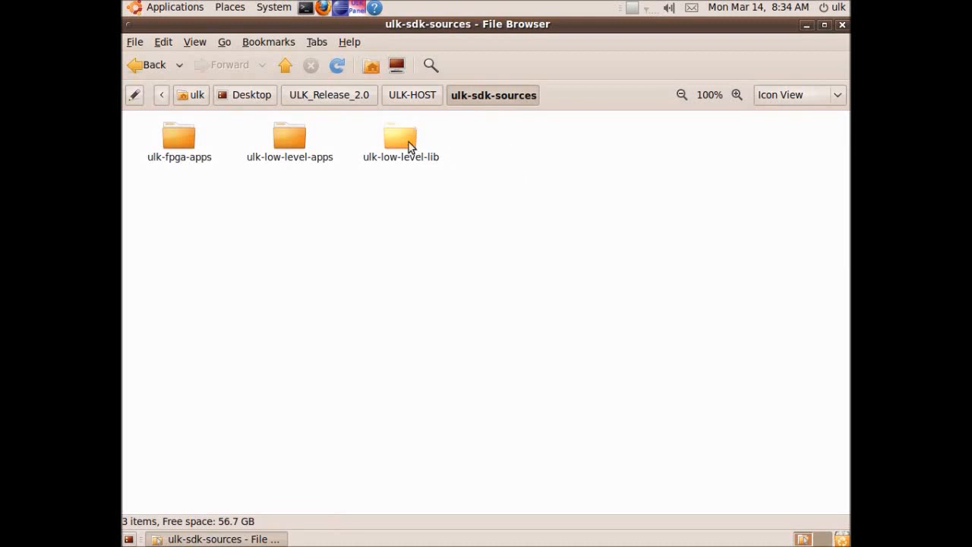
double_click(401, 140)
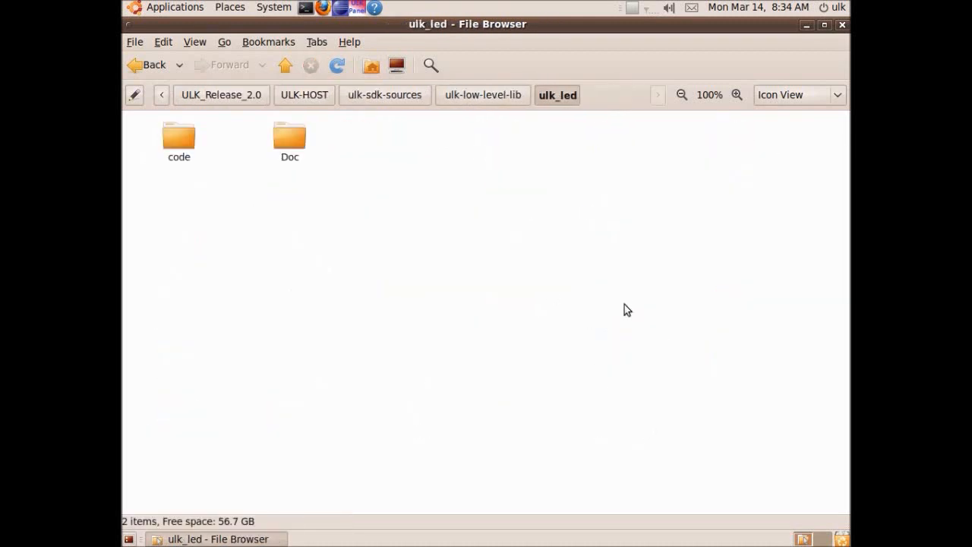
mouse_move(209, 159)
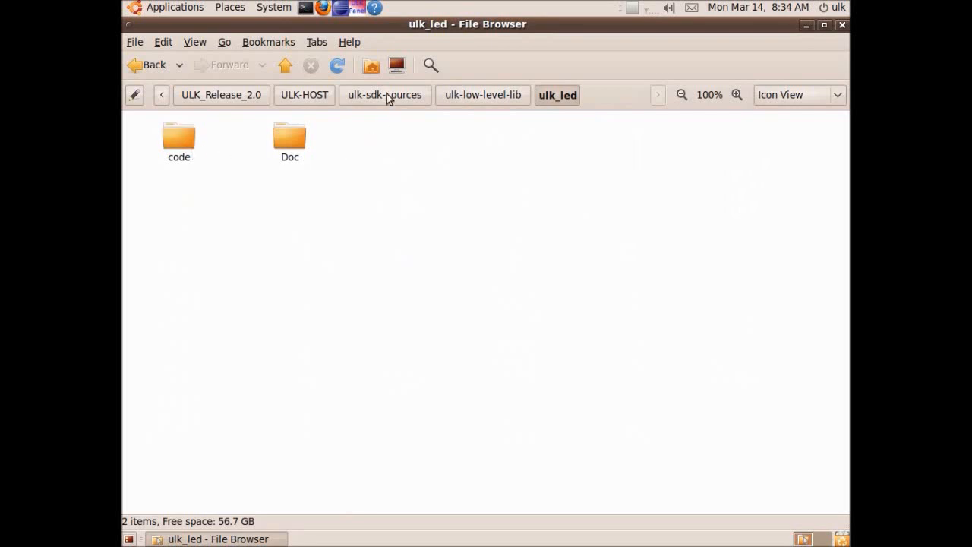
Step: View ulk-startup-manual, return to ULK_Release_2.0 and browse into the ULK-VENDOR folder
left_click(304, 94)
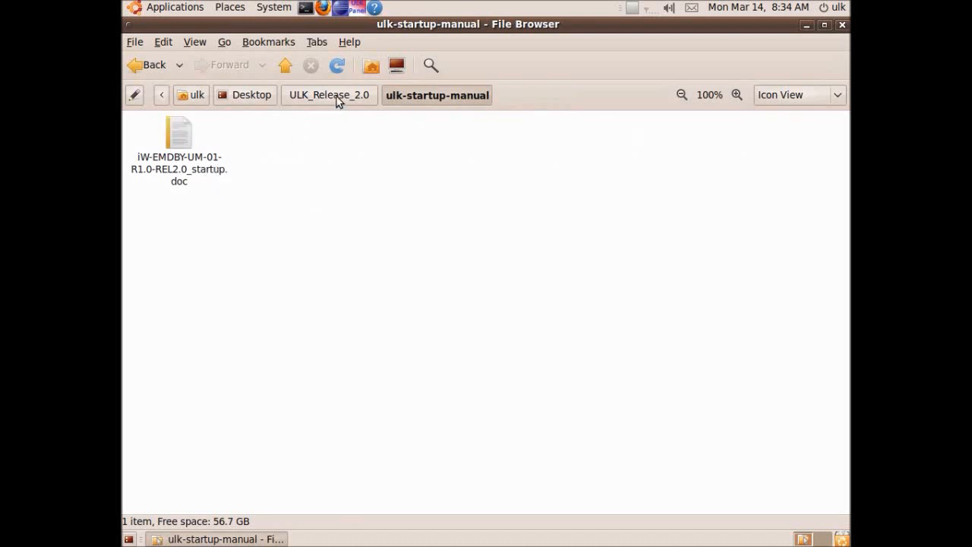
left_click(328, 94)
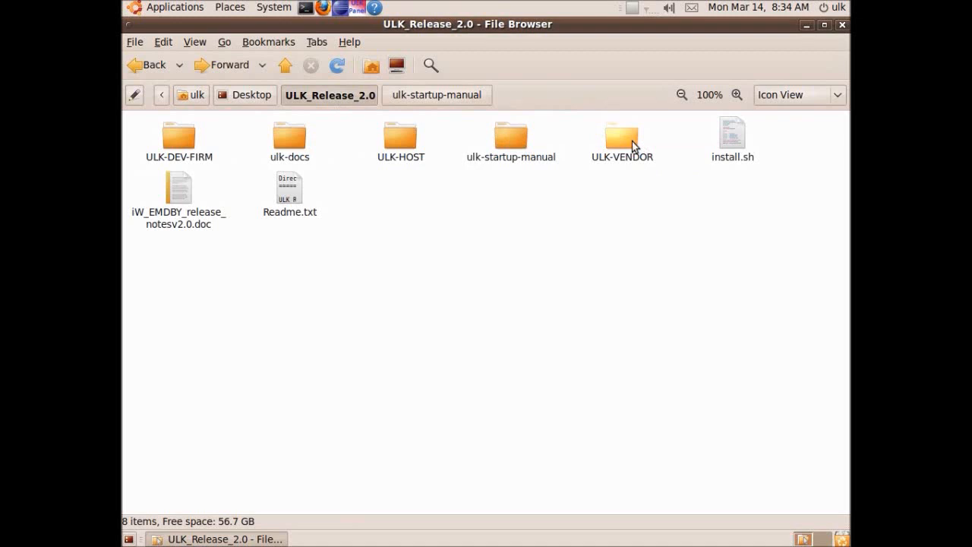
double_click(621, 136)
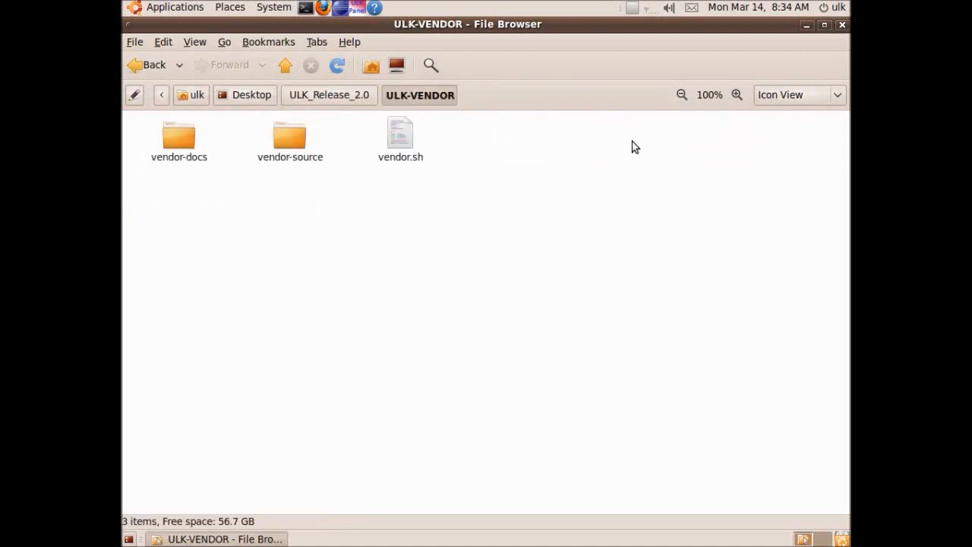
left_click(179, 135)
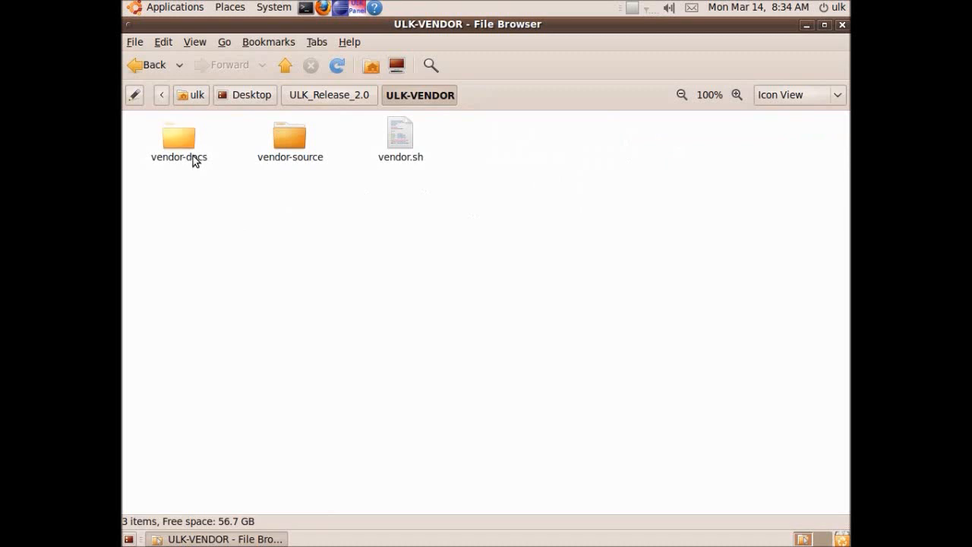
mouse_move(245, 156)
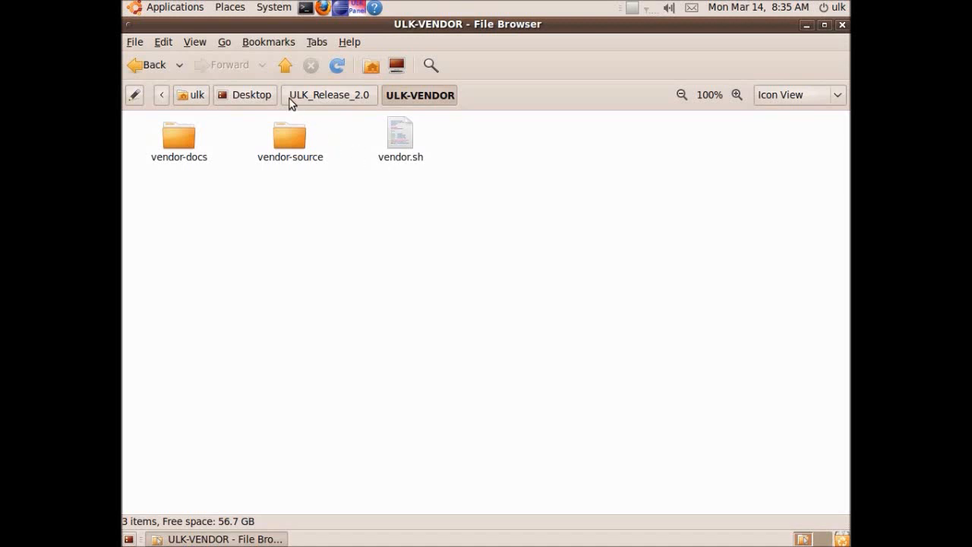
left_click(328, 94)
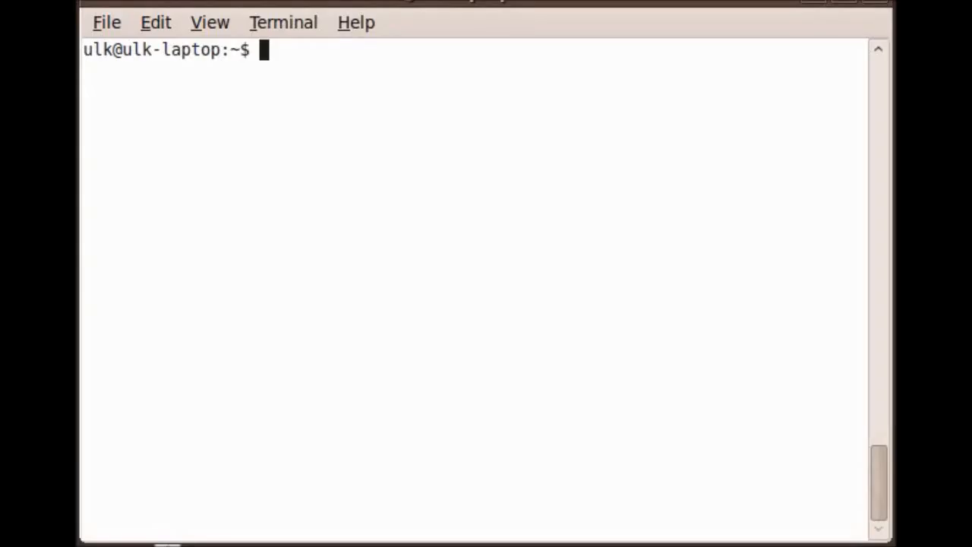
mouse_move(591, 97)
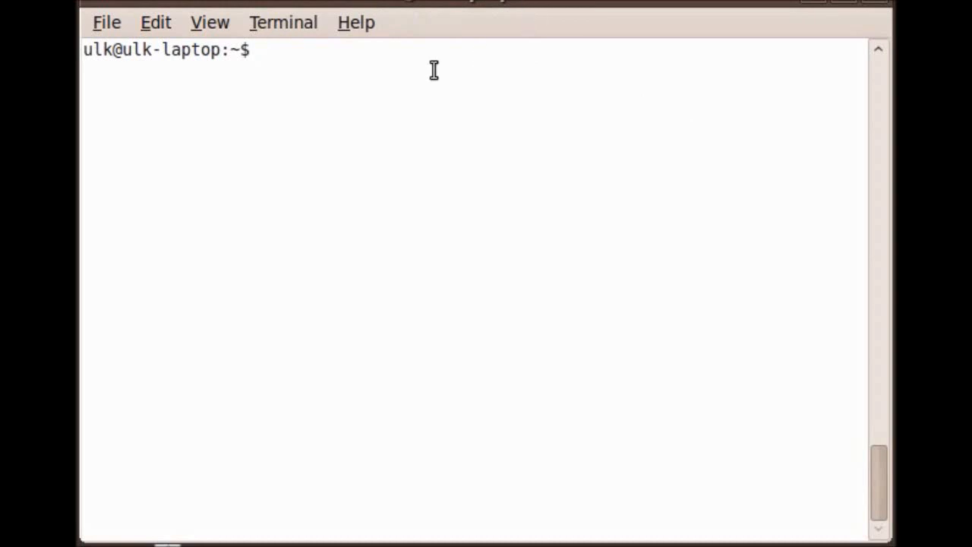
Step: Run minicom -s and move down its configuration menu to Serial port setup
type("minicom -s")
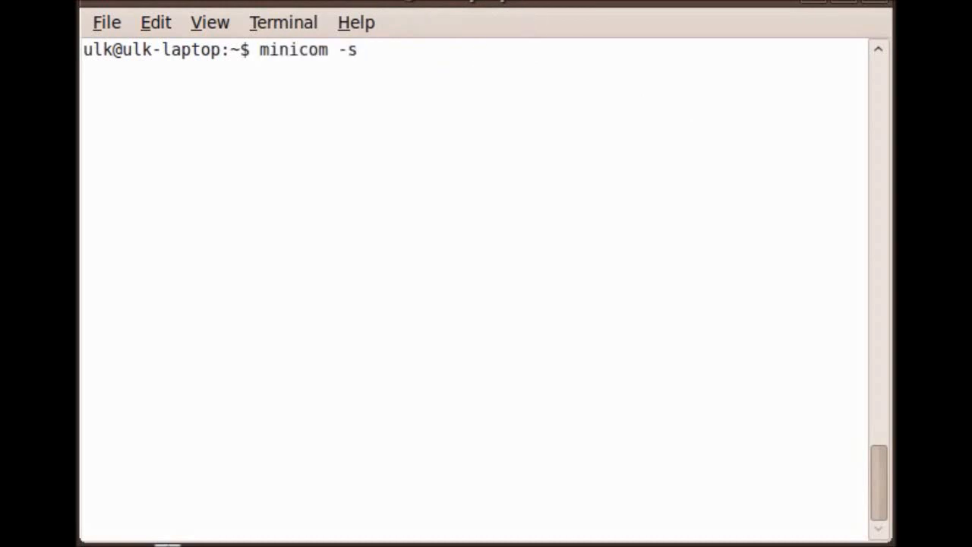
key("Return")
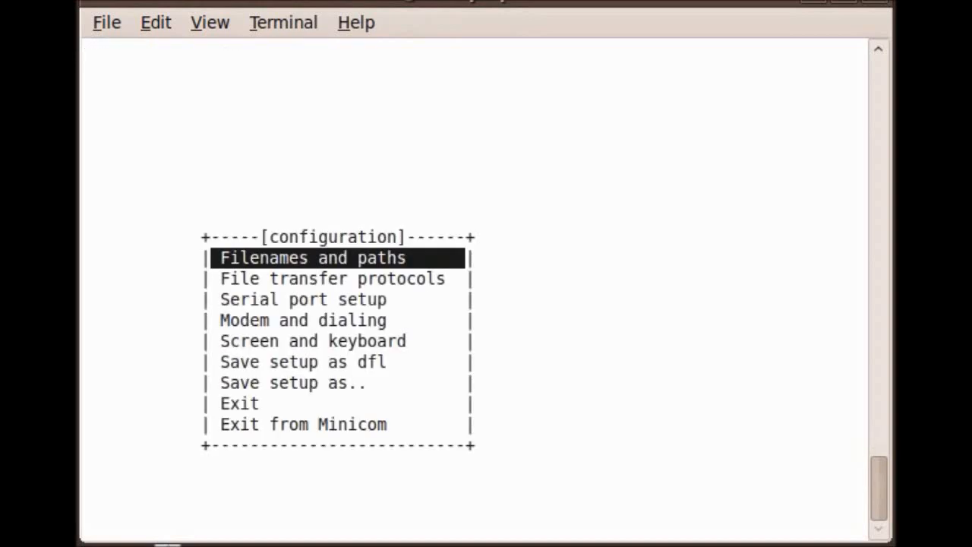
key("Down")
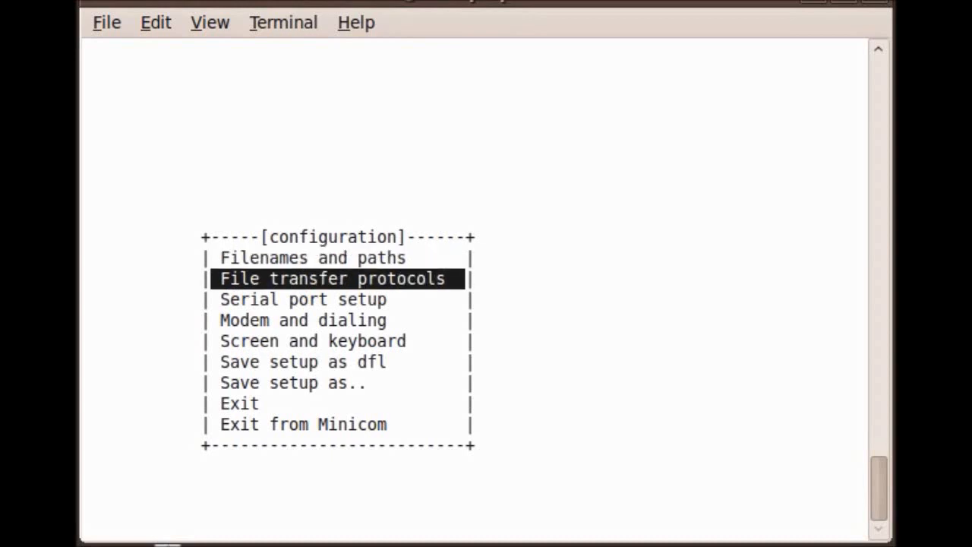
key("Down")
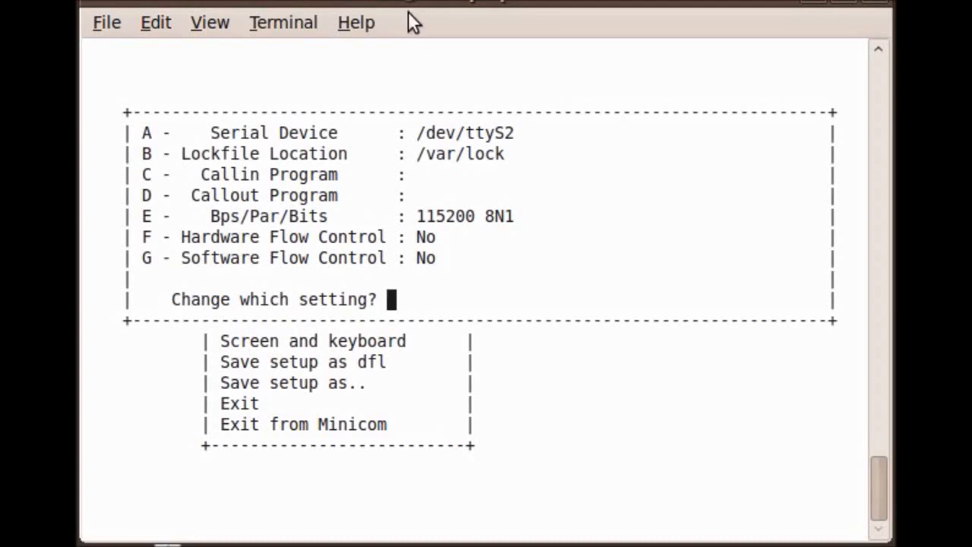
mouse_move(340, 194)
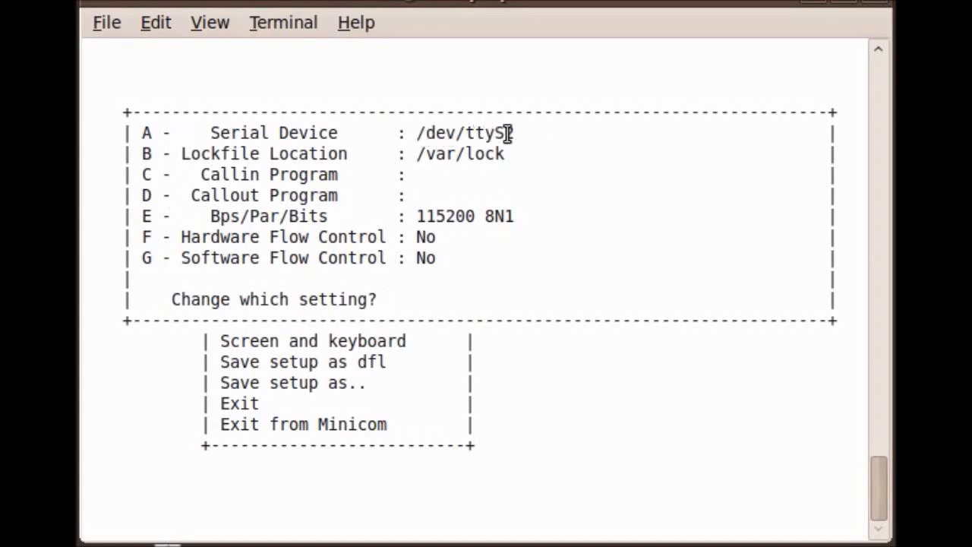
Step: Edit the Serial Device entry toward /dev/ttyS0
type("2")
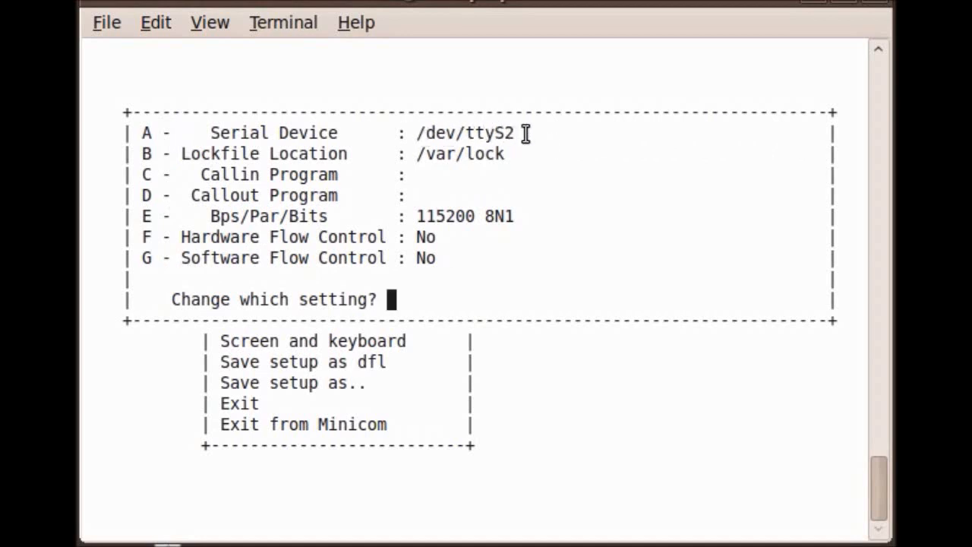
mouse_move(531, 136)
type("0")
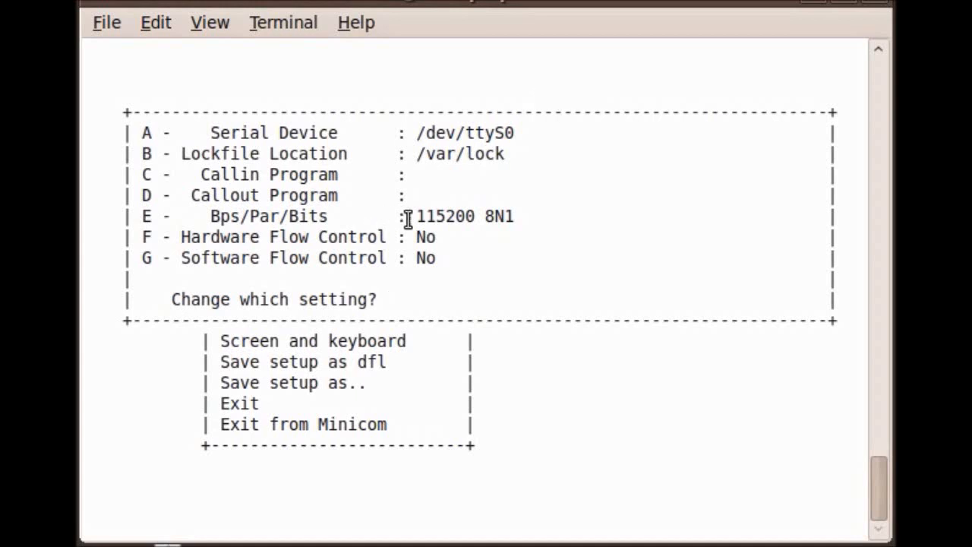
mouse_move(398, 258)
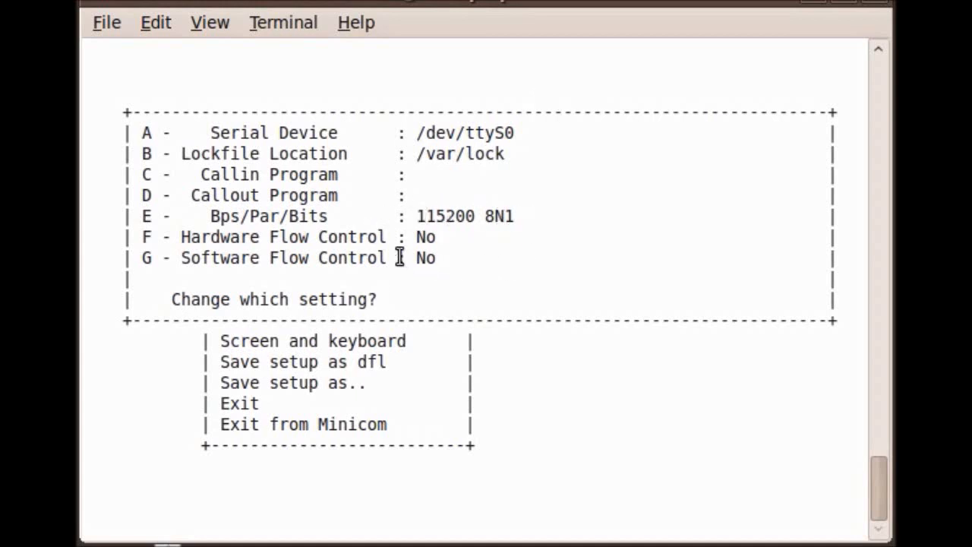